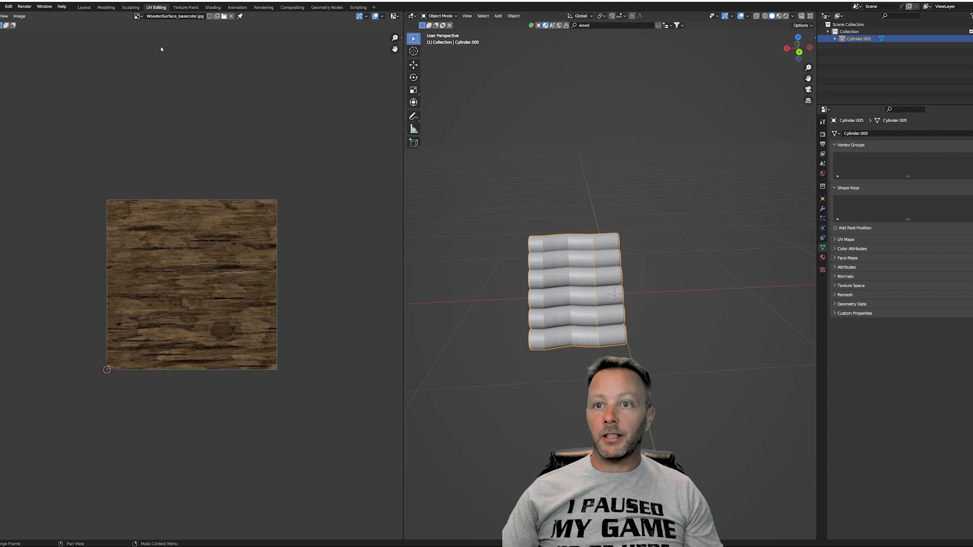
pyautogui.moveTo(275, 211)
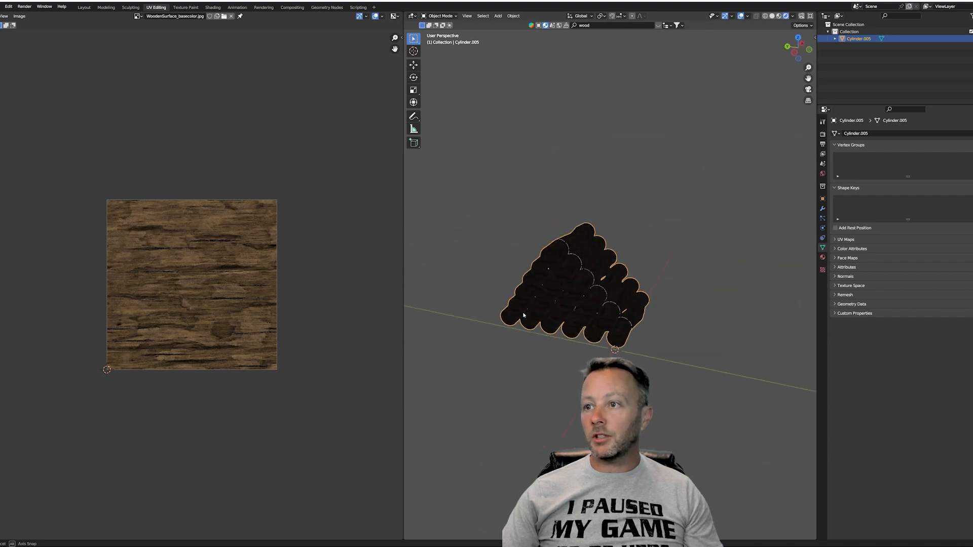
# Step: Switch the viewport to Material Preview shading to show the wood-grain texture
pyautogui.click(793, 16)
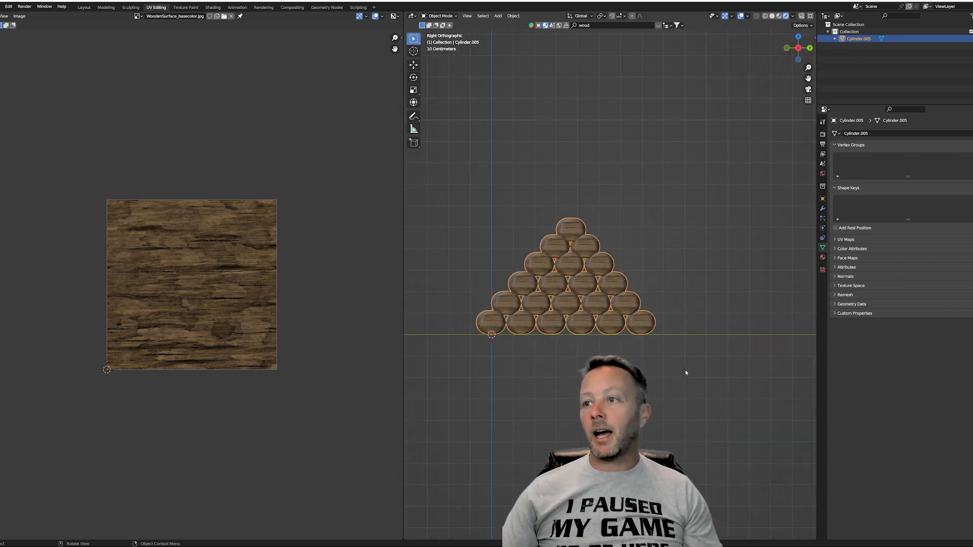
pyautogui.scroll(-3)
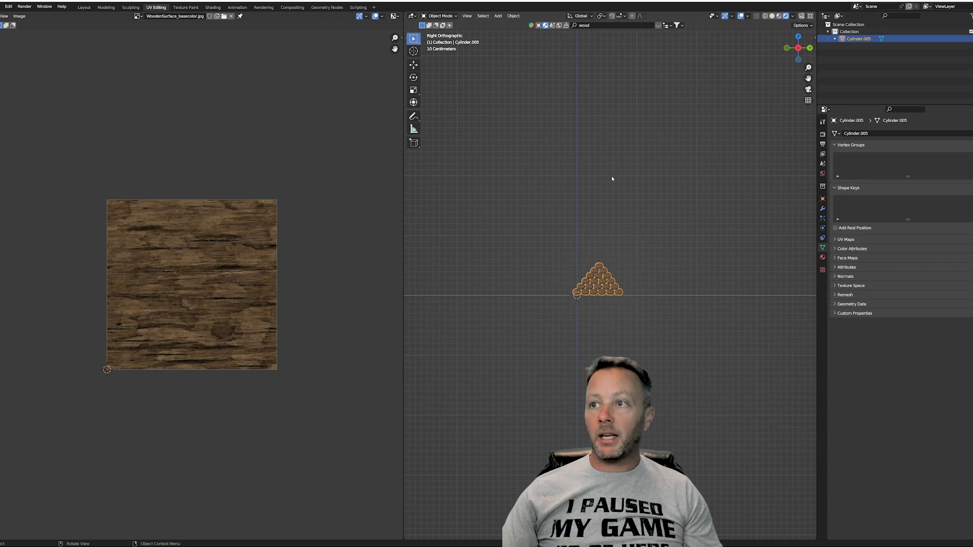
pyautogui.moveTo(541, 179)
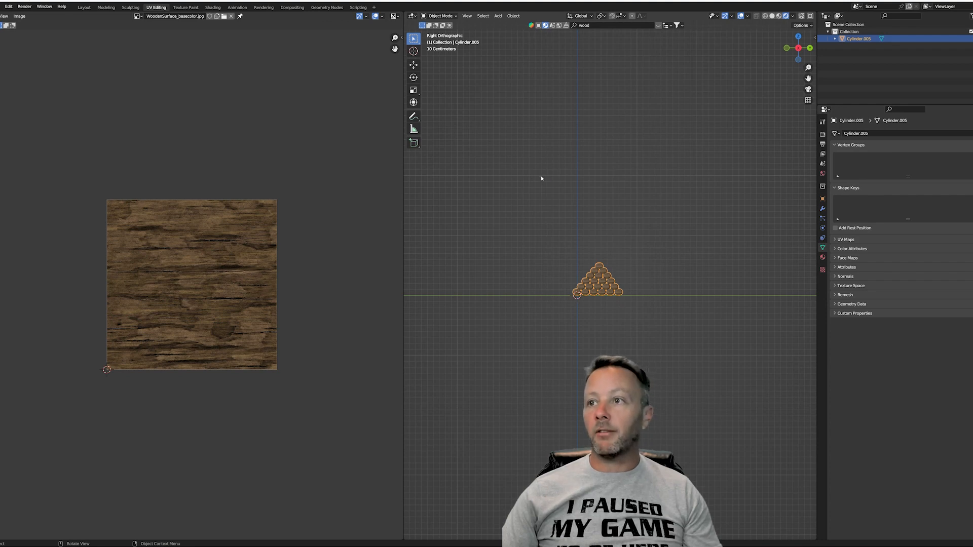
pyautogui.moveTo(542, 187)
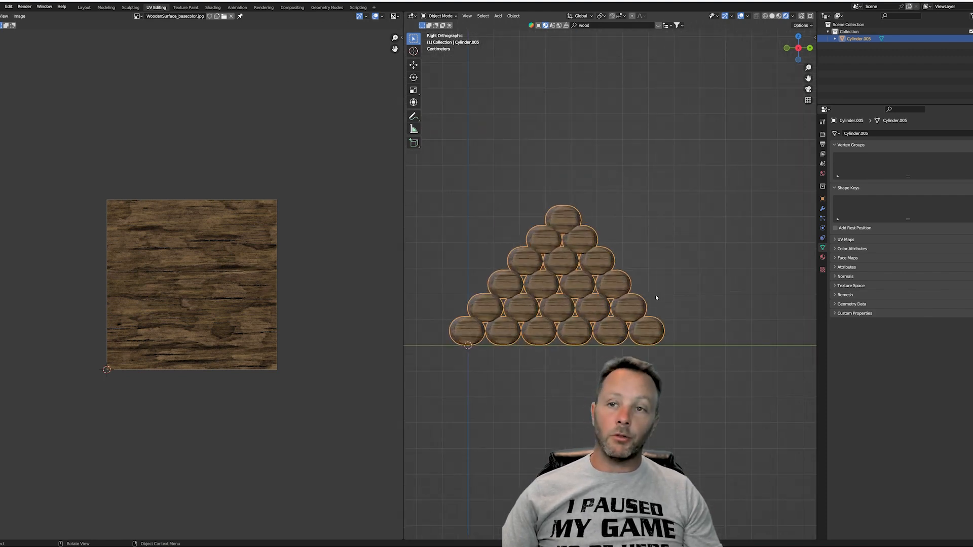
pyautogui.scroll(-3)
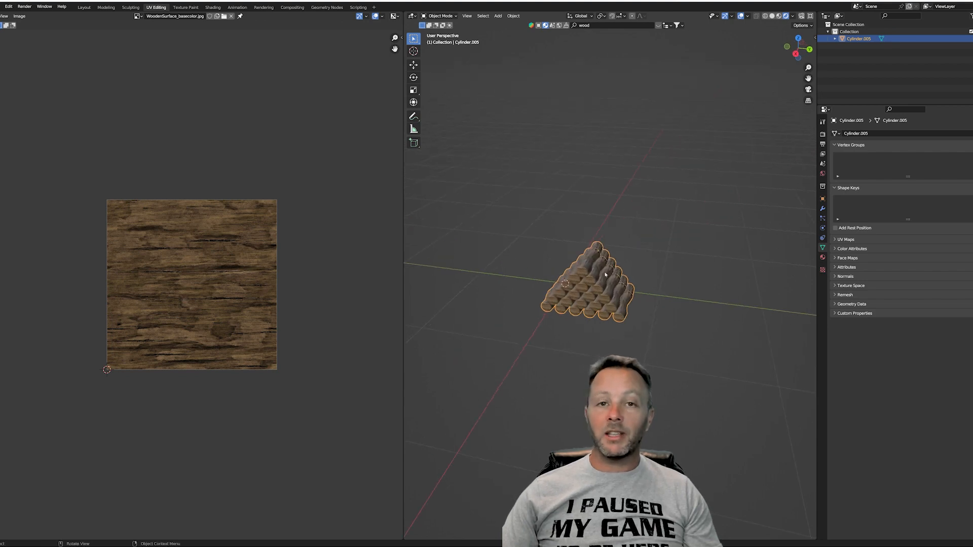
# Step: Export the log pile as StackOfWood3.fbx with Geometry Smoothing set to Face
pyautogui.click(5, 7)
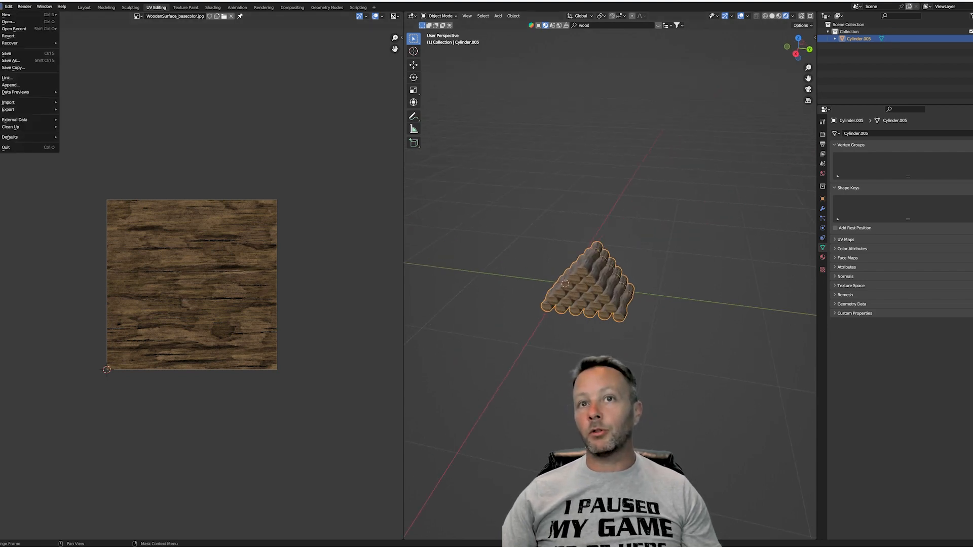
pyautogui.click(8, 110)
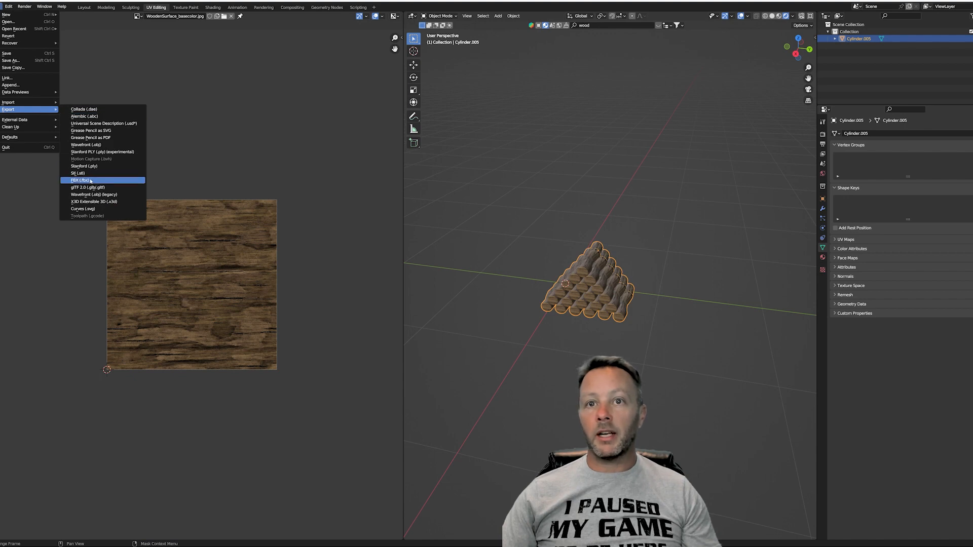
pyautogui.click(79, 180)
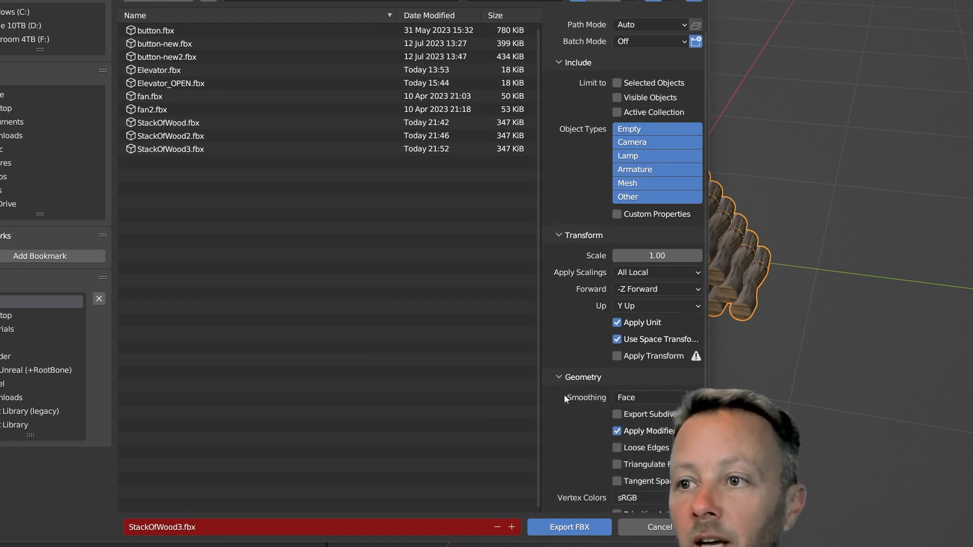
pyautogui.click(657, 397)
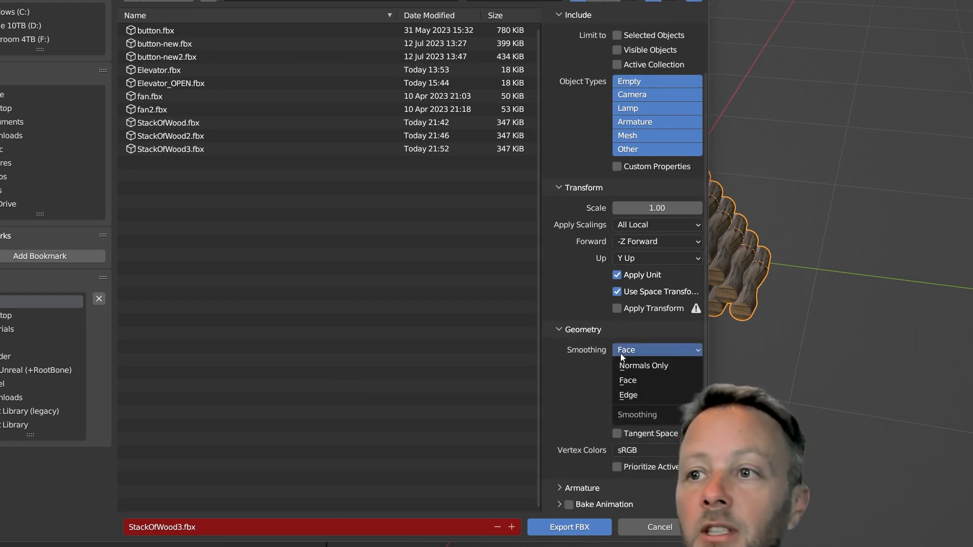
pyautogui.moveTo(652, 365)
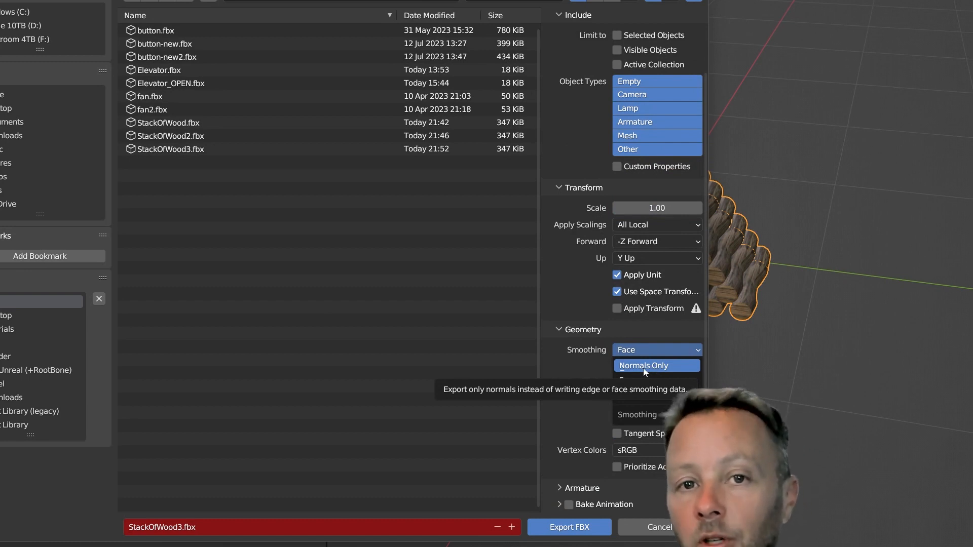
pyautogui.moveTo(657, 384)
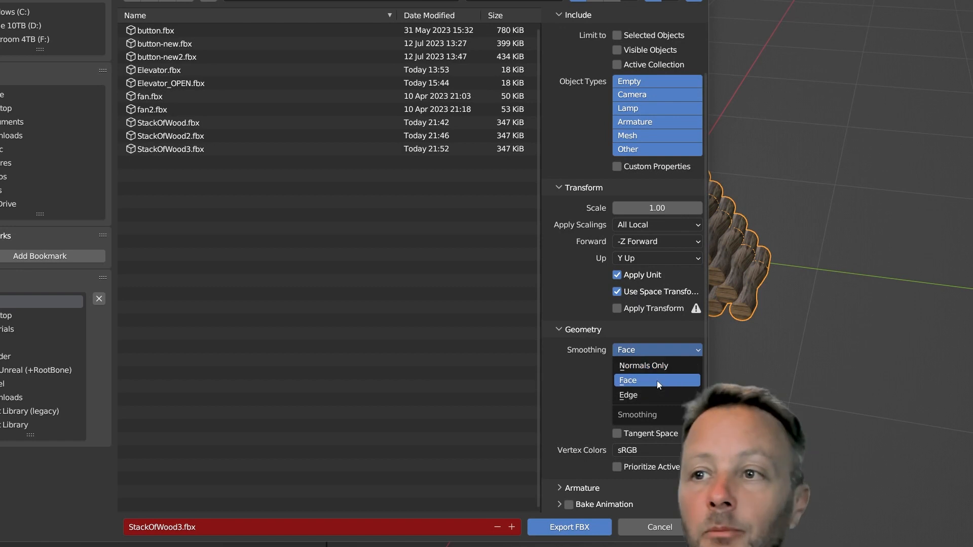
pyautogui.click(628, 380)
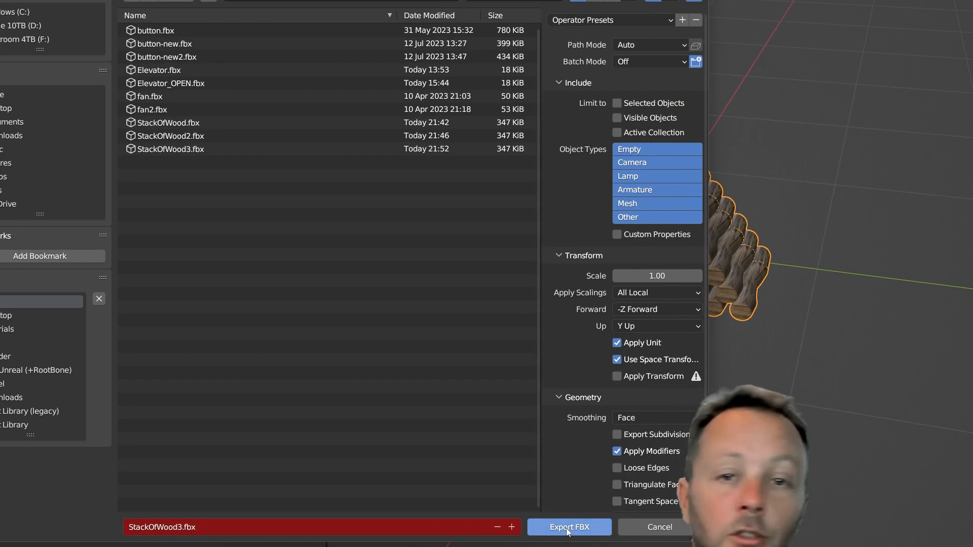
pyautogui.click(569, 527)
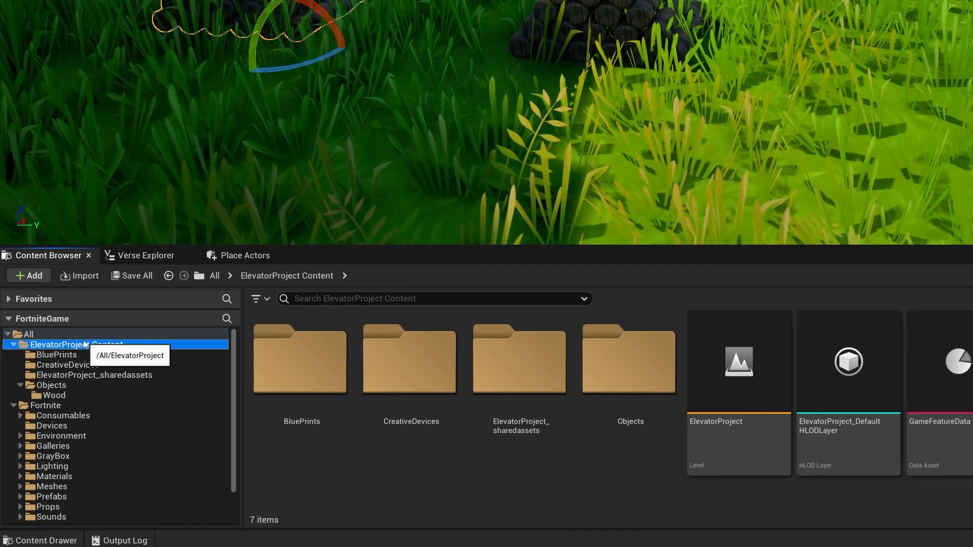
pyautogui.moveTo(628, 371)
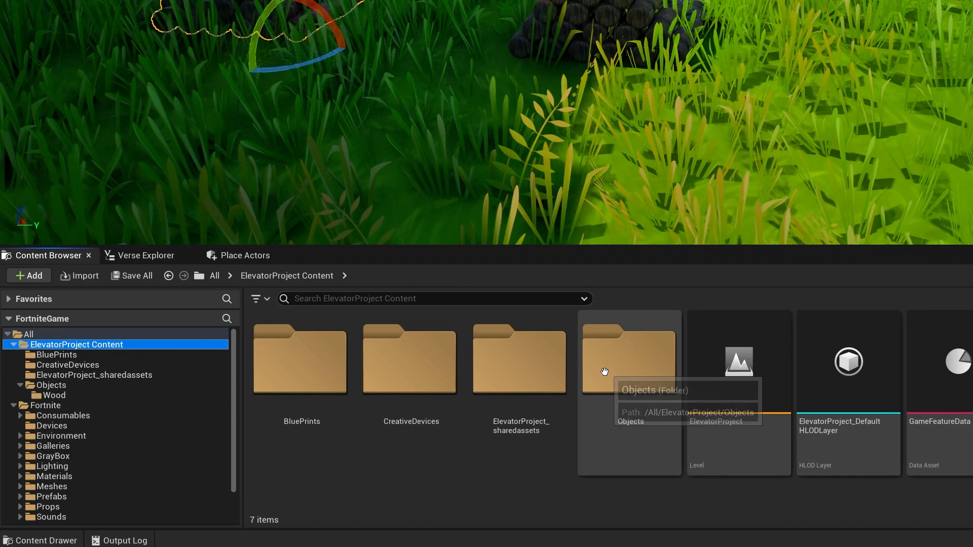
# Step: Browse into Objects/Wood and review the WoodenSurface textures and Wooden_surface material
pyautogui.doubleClick(628, 359)
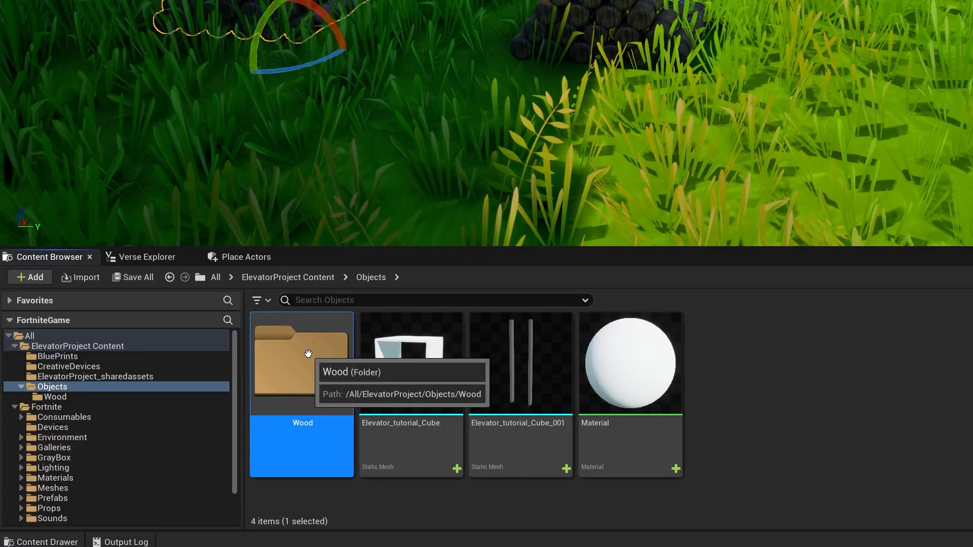
pyautogui.doubleClick(301, 363)
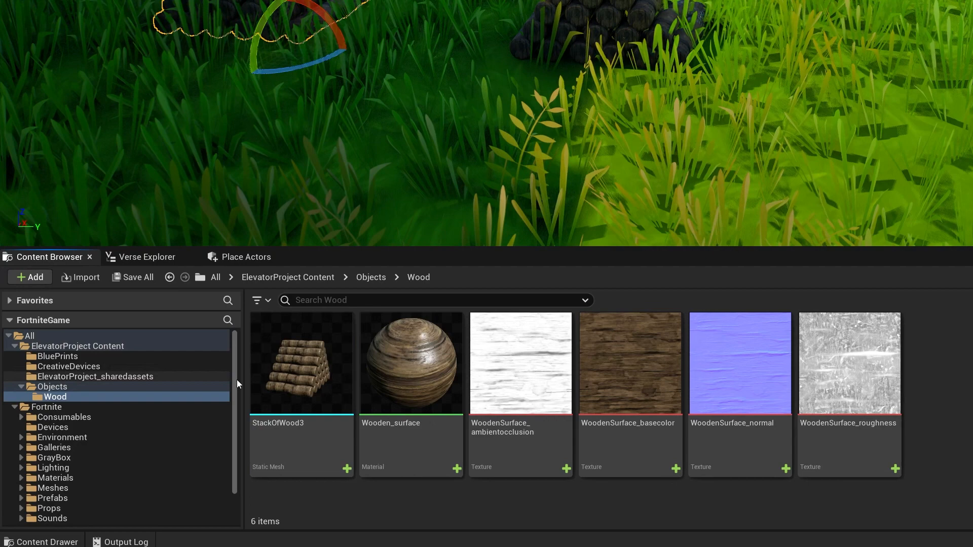
pyautogui.moveTo(520, 362)
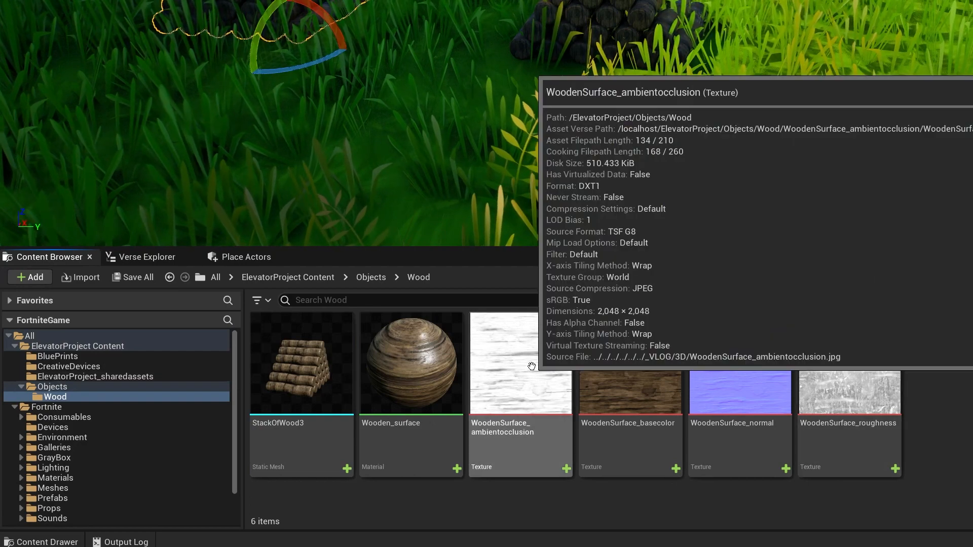
pyautogui.click(629, 362)
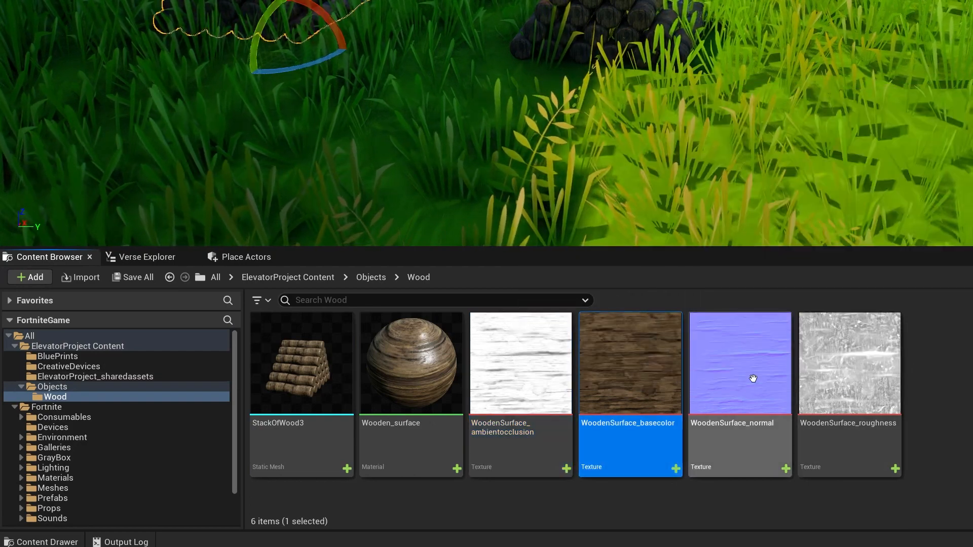
pyautogui.click(849, 363)
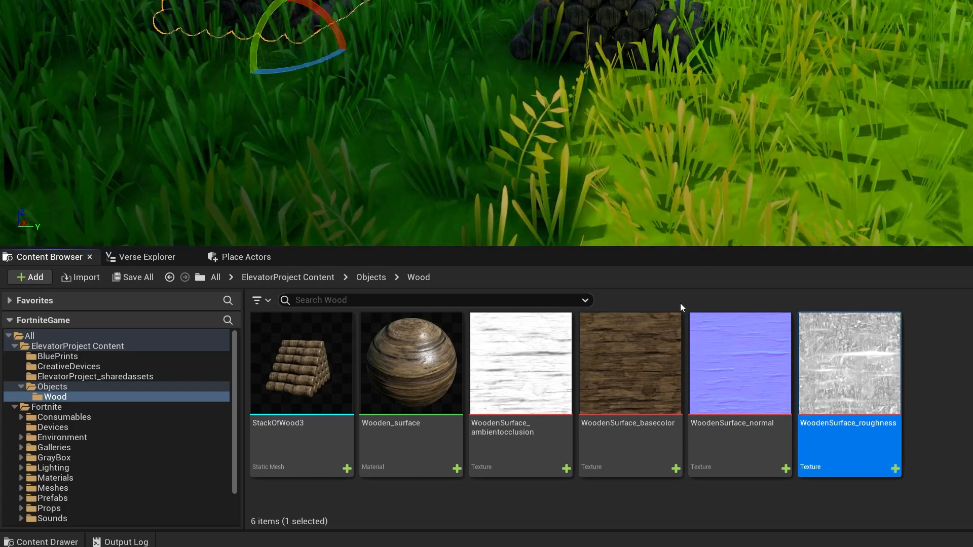
pyautogui.click(410, 363)
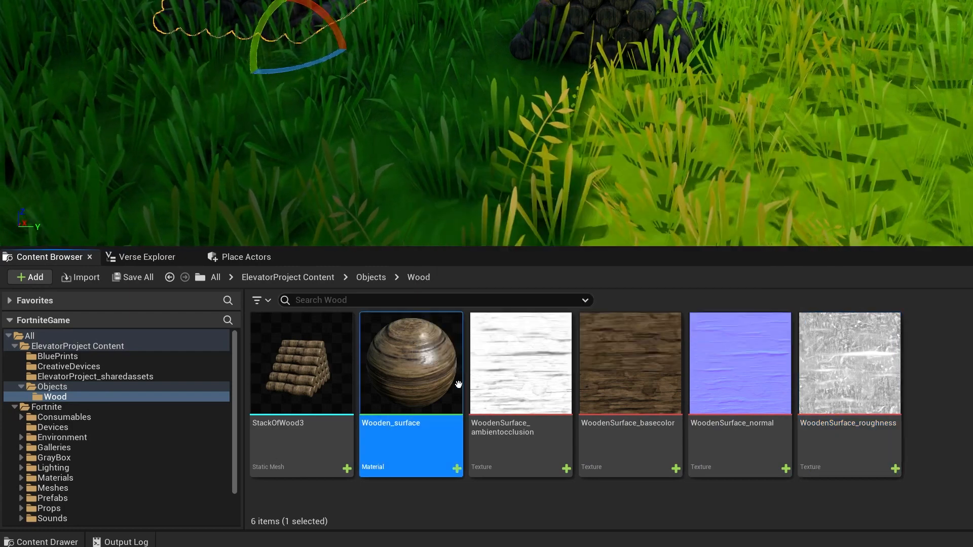
pyautogui.moveTo(411, 363)
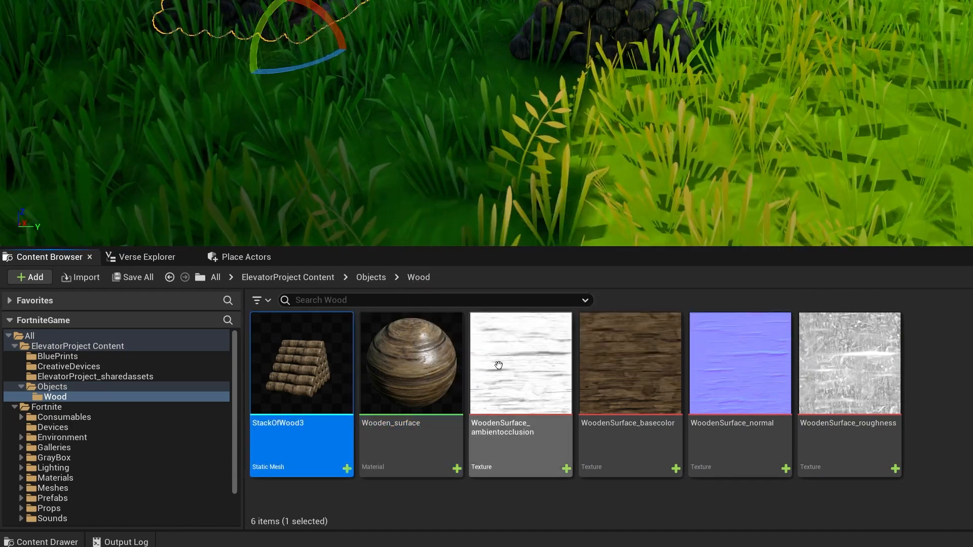
pyautogui.moveTo(301, 363)
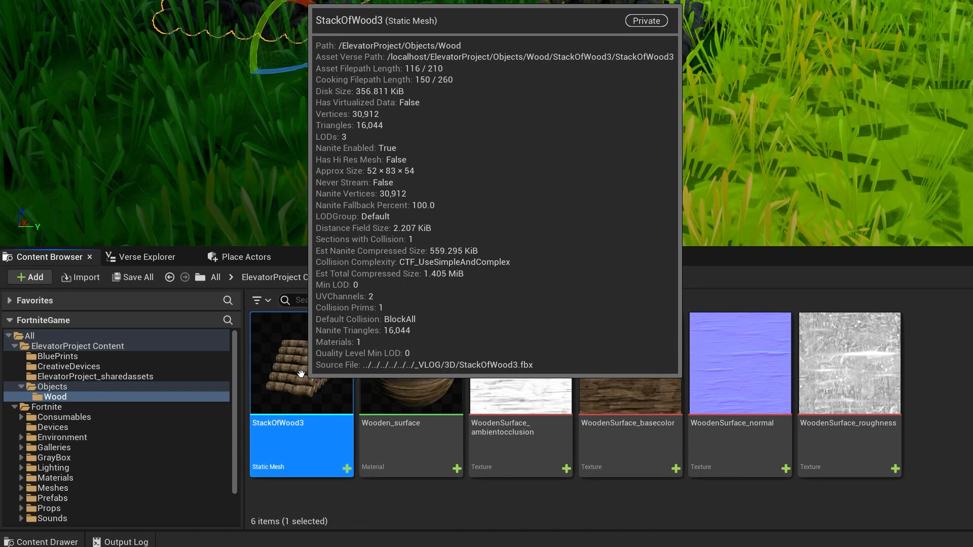
pyautogui.moveTo(301, 362)
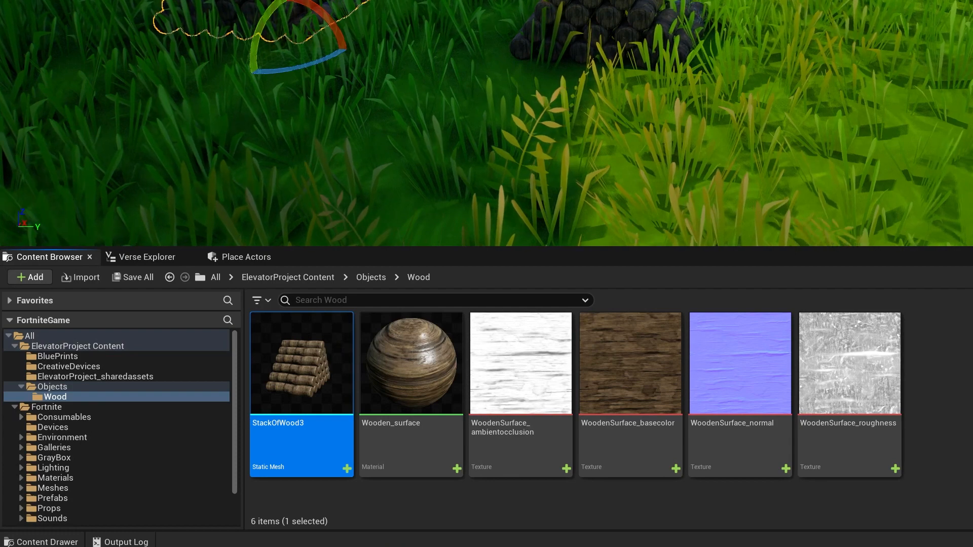
# Step: Inspect StackOfWood3's Wooden_surface material graph, then return to the level
pyautogui.click(410, 362)
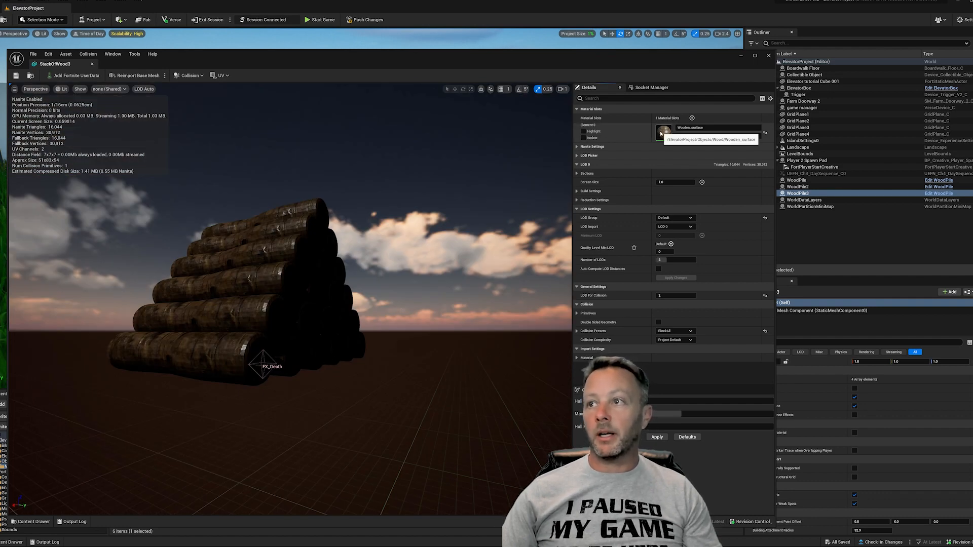
pyautogui.doubleClick(663, 130)
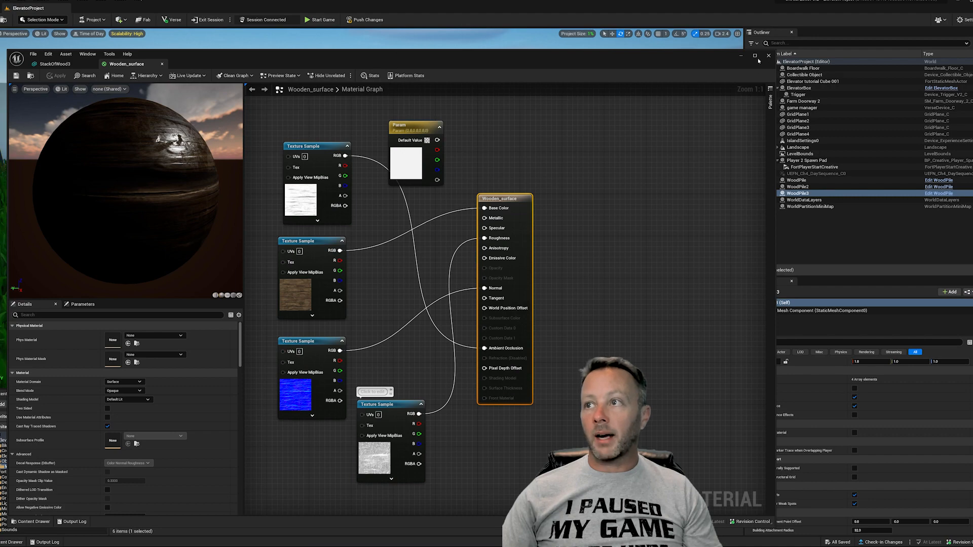
pyautogui.click(162, 63)
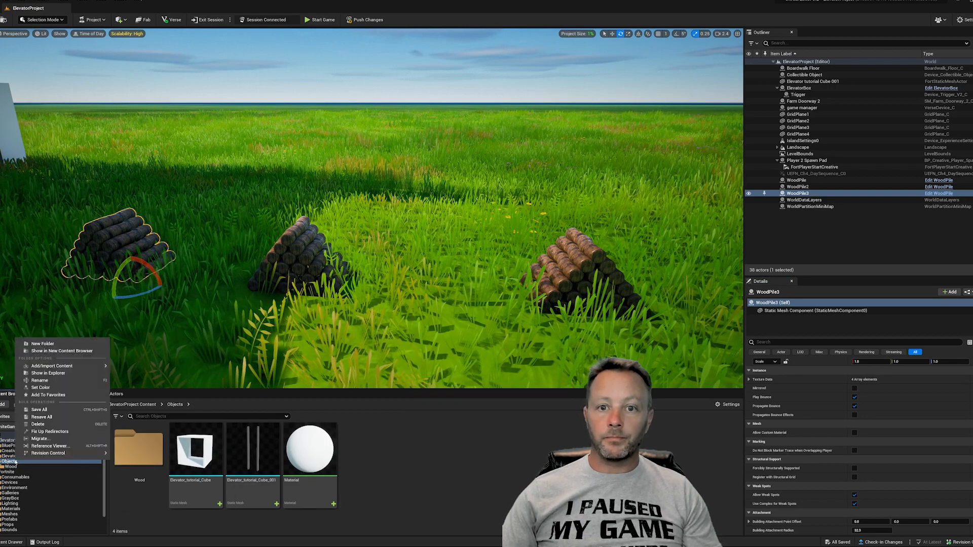
# Step: Create a Wood2 folder under Objects and import StackOfWood3.fbx with Import All
pyautogui.click(42, 343)
pyautogui.write('Wood2')
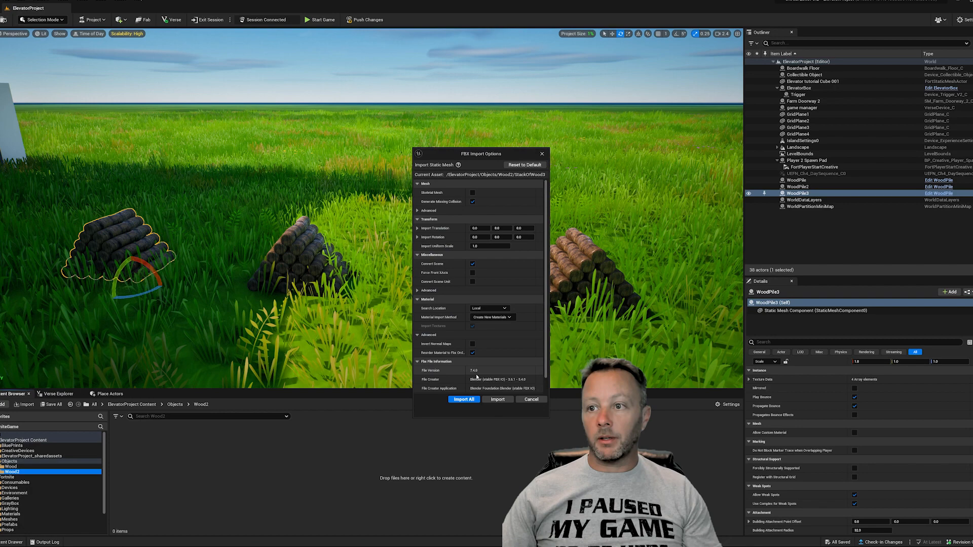
pyautogui.click(462, 399)
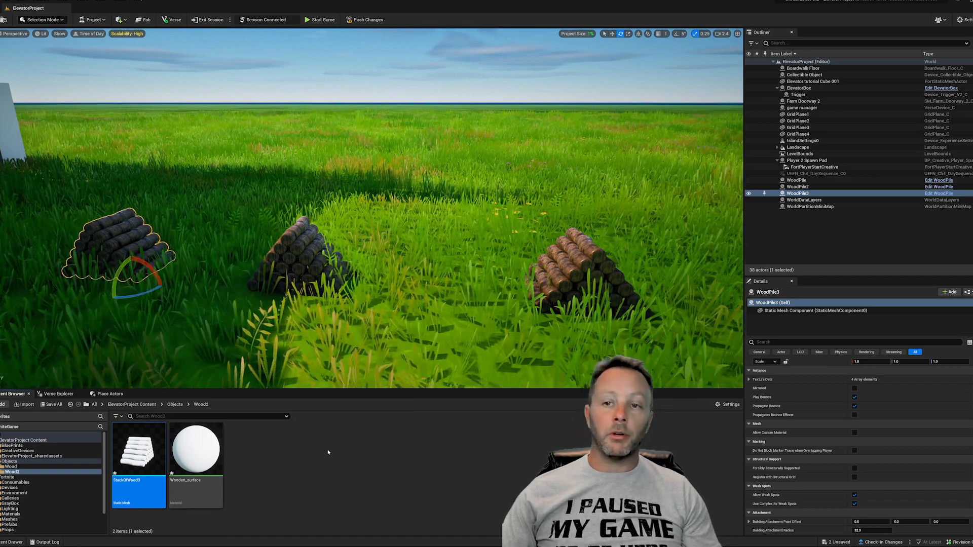
# Step: Open the newly imported Wooden_surface material from the Wood2 folder in the Material Editor
pyautogui.doubleClick(139, 448)
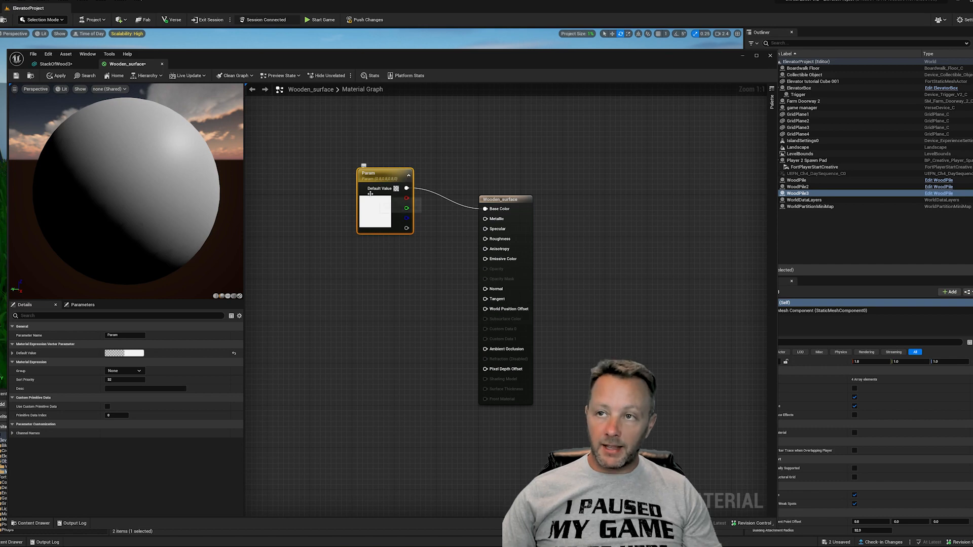
# Step: Drag the ambient occlusion, base color, normal and roughness textures into the material graph from the Content Drawer
pyautogui.click(31, 523)
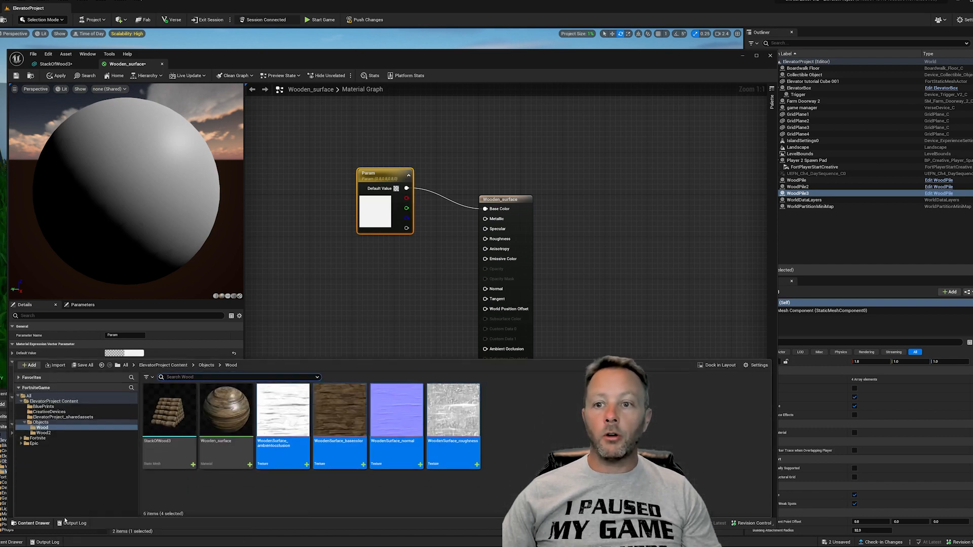
pyautogui.click(42, 432)
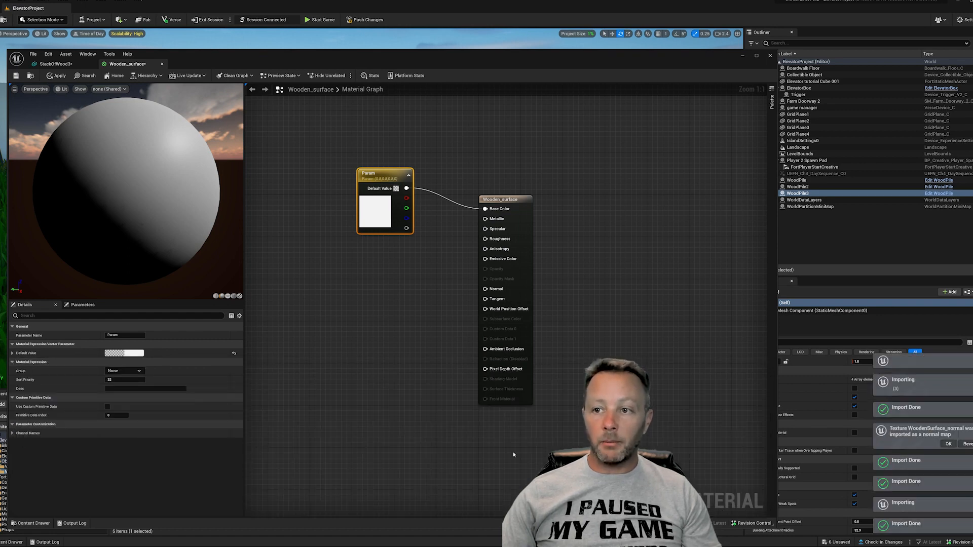
pyautogui.click(32, 523)
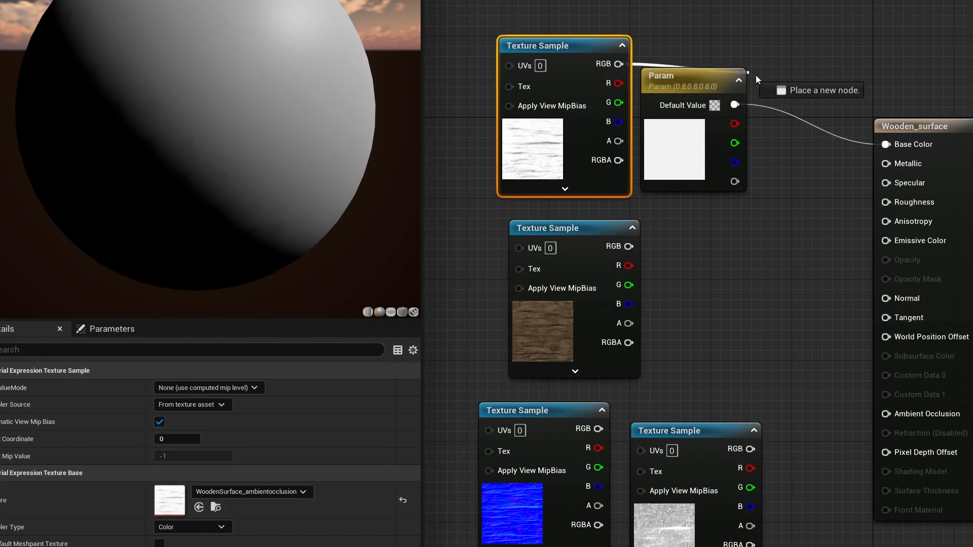
# Step: Wire the four texture samples to Ambient Occlusion, Base Color, Normal and Roughness, removing the white Param node
pyautogui.moveTo(753, 80); pyautogui.dragTo(871, 418)
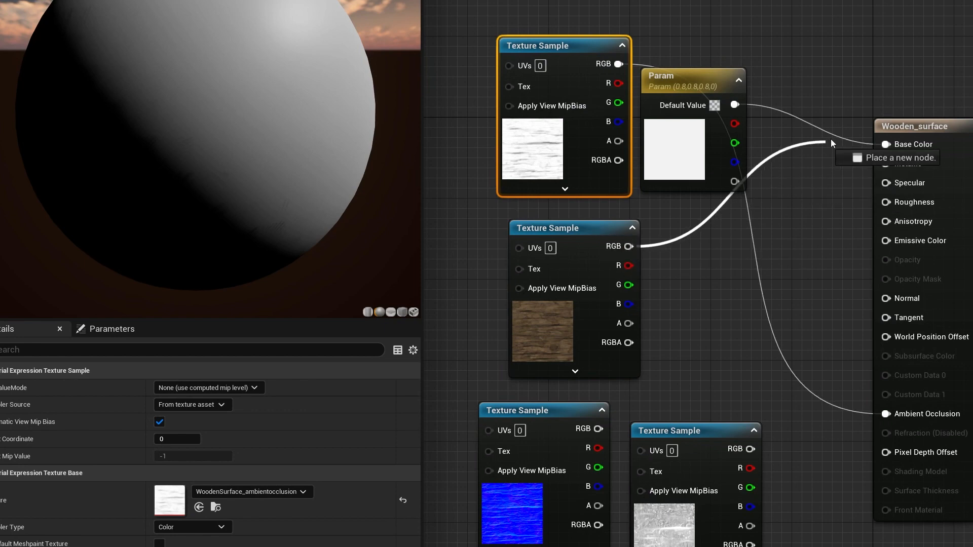
pyautogui.moveTo(677, 75); pyautogui.dragTo(744, 47)
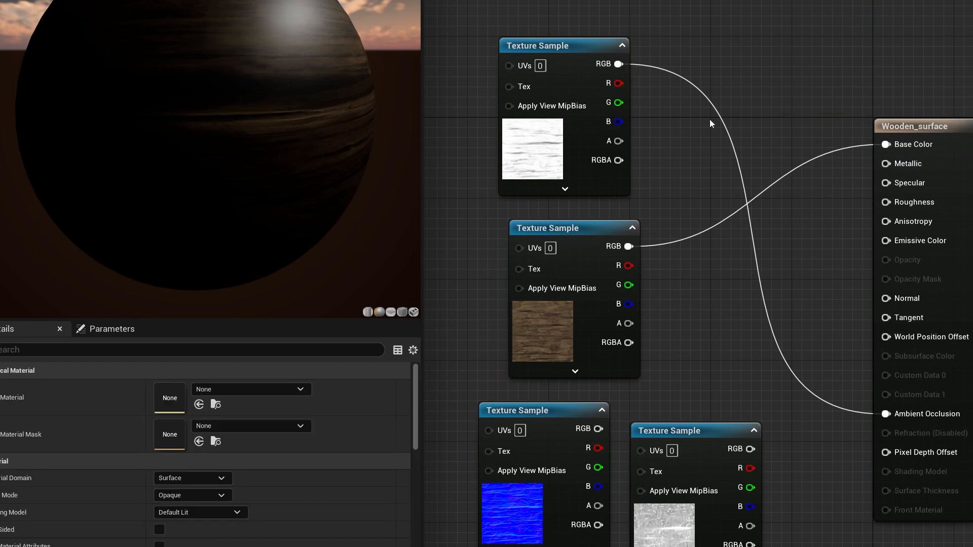
pyautogui.click(543, 410)
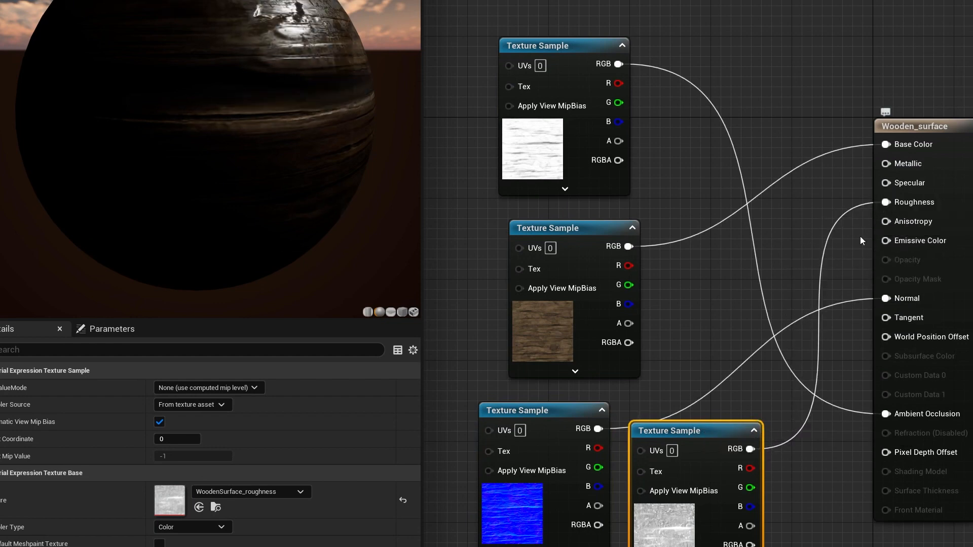
pyautogui.moveTo(310, 99)
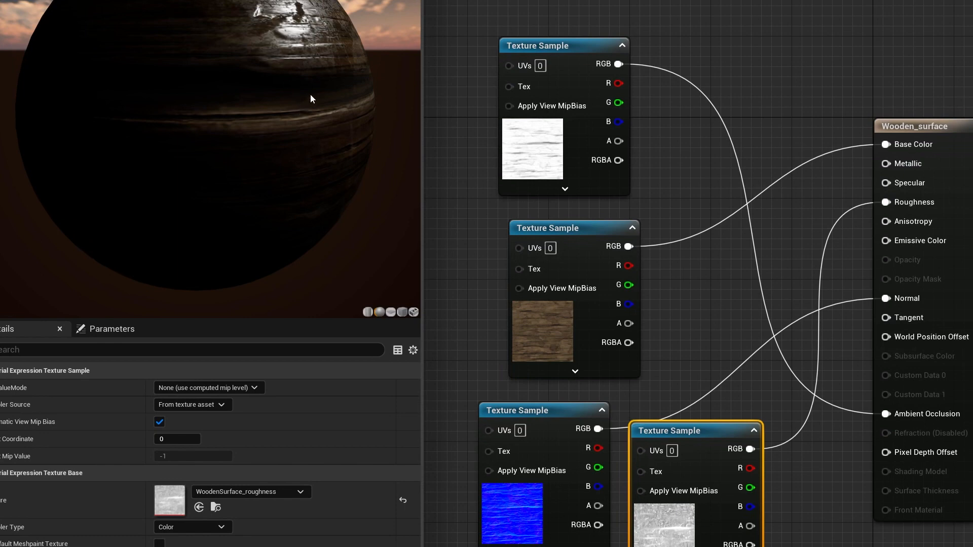
pyautogui.moveTo(829, 293)
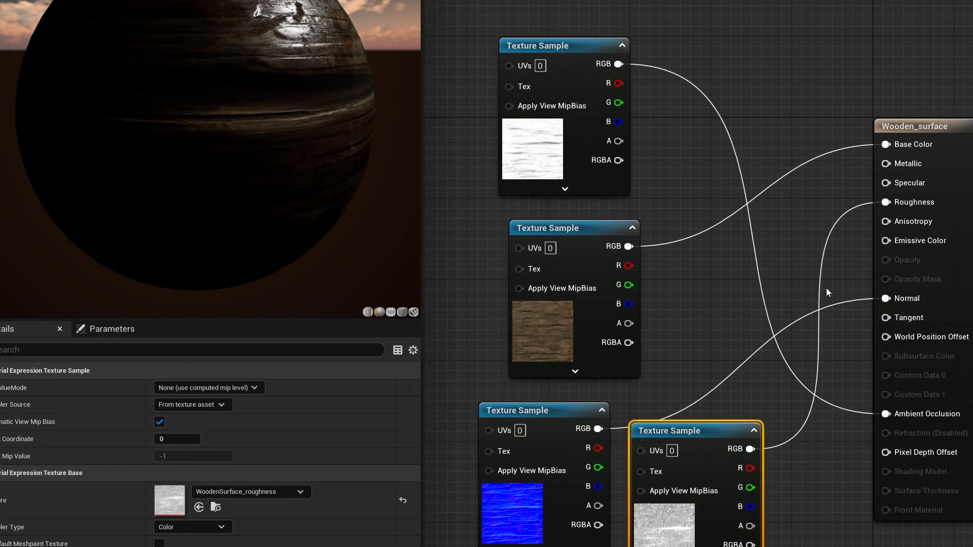
pyautogui.moveTo(694, 430); pyautogui.dragTo(766, 440)
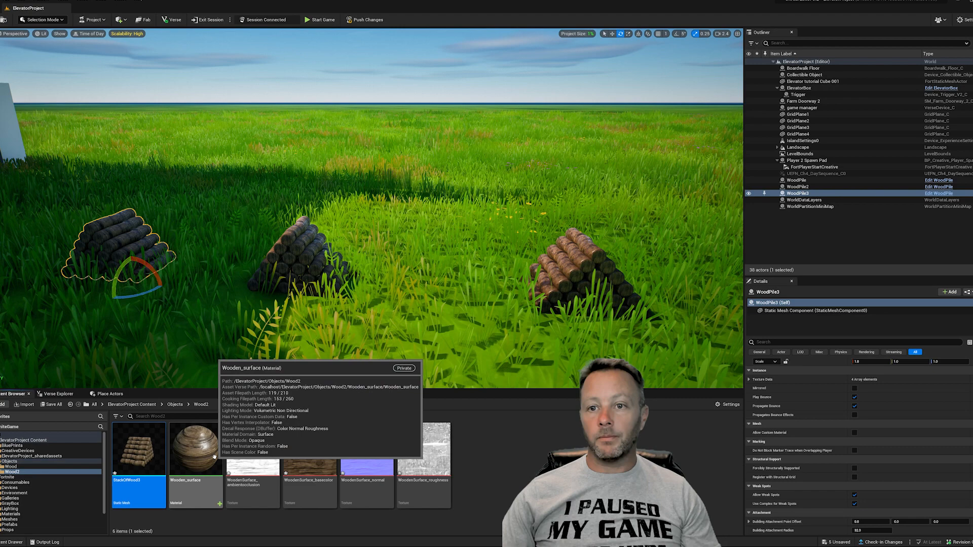
pyautogui.moveTo(138, 453)
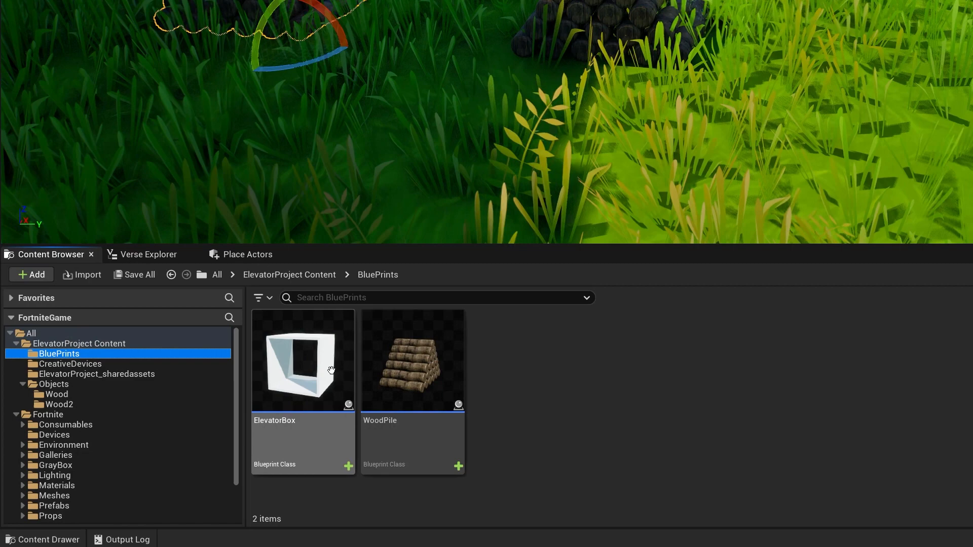
# Step: Add a new Blueprint Class named WoodPile2 in the BluePrints folder
pyautogui.click(29, 274)
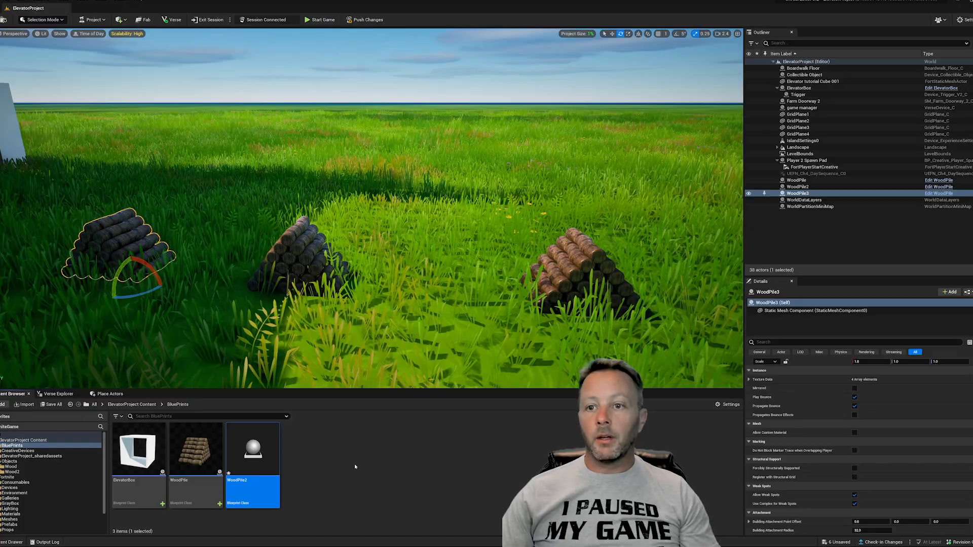
# Step: Set WoodPile2's Static Mesh to StackOfWood3 and confirm Can be Damaged stays checked
pyautogui.doubleClick(252, 450)
pyautogui.write('w')
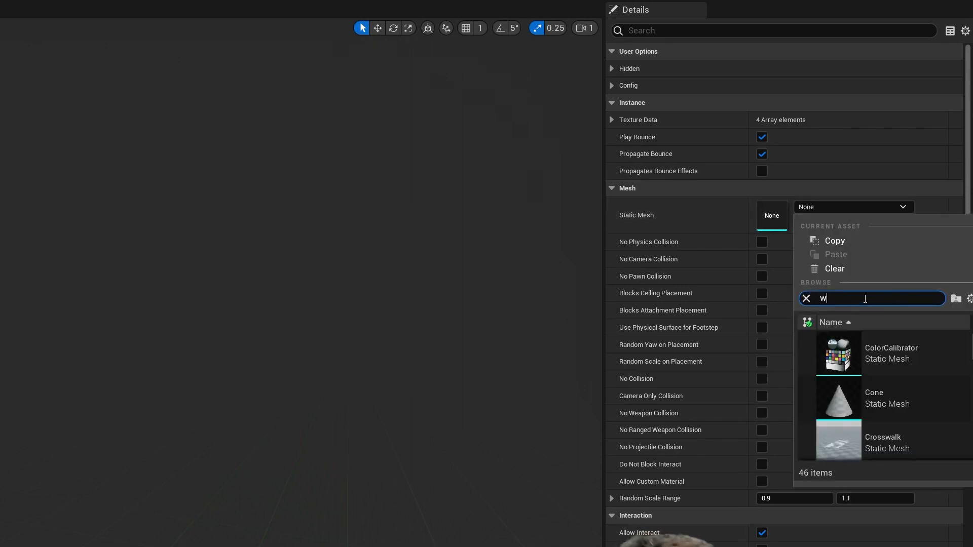
pyautogui.write('ood')
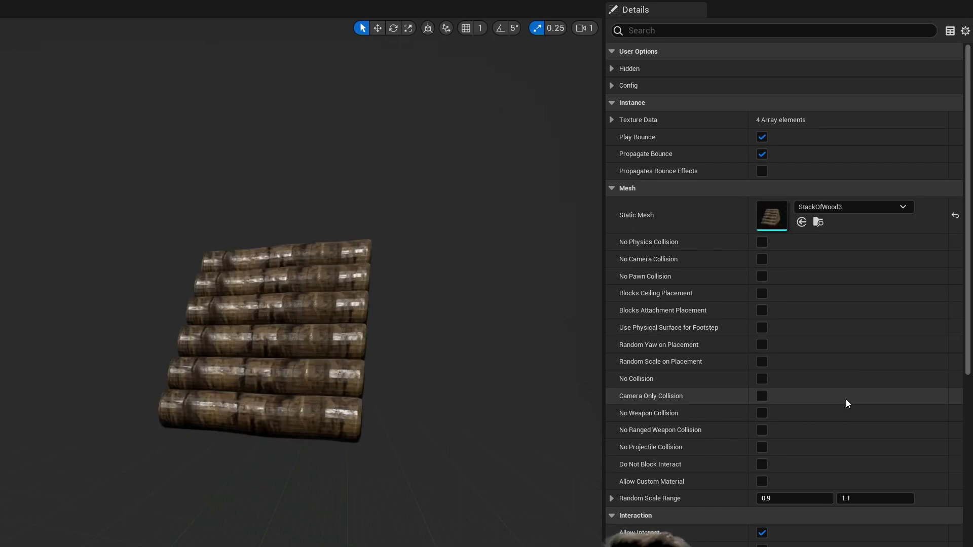
pyautogui.click(772, 30)
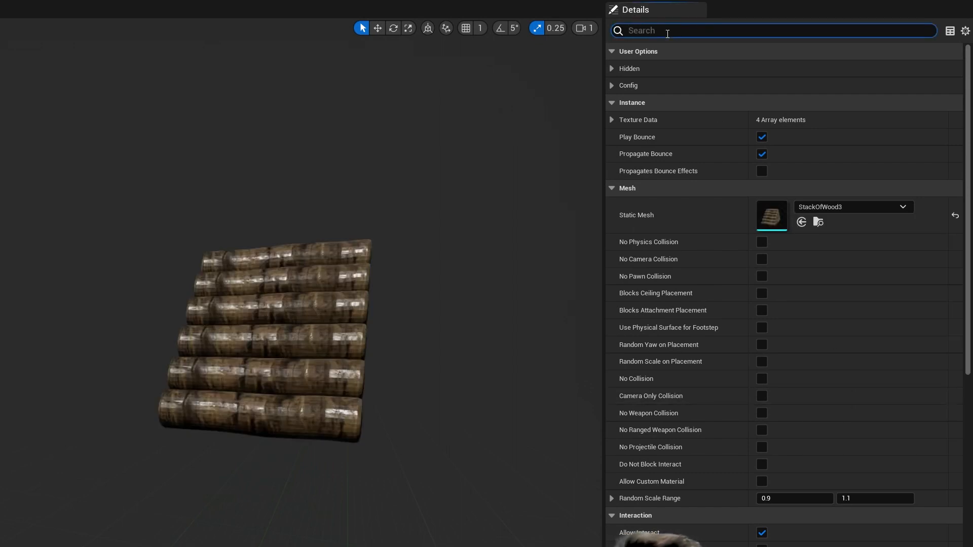
pyautogui.write('can')
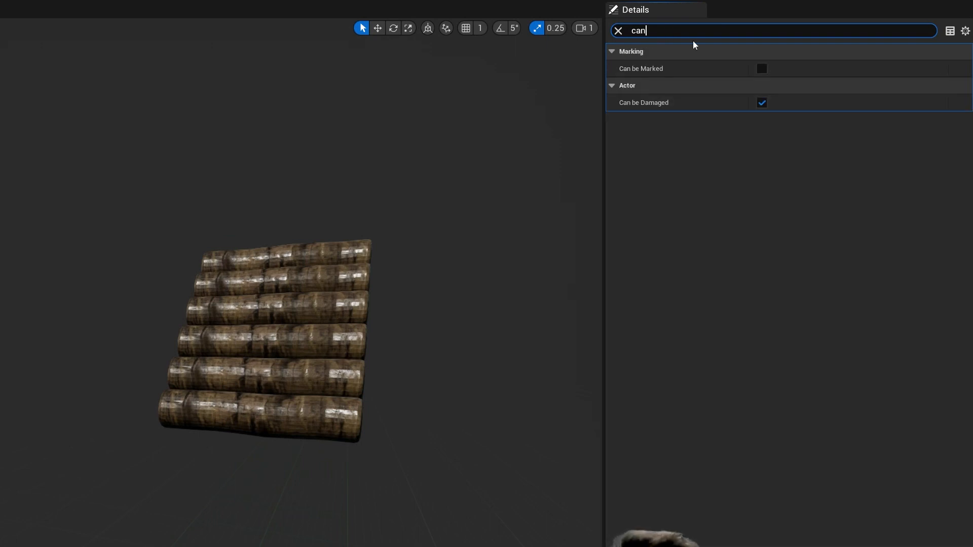
pyautogui.moveTo(761, 102)
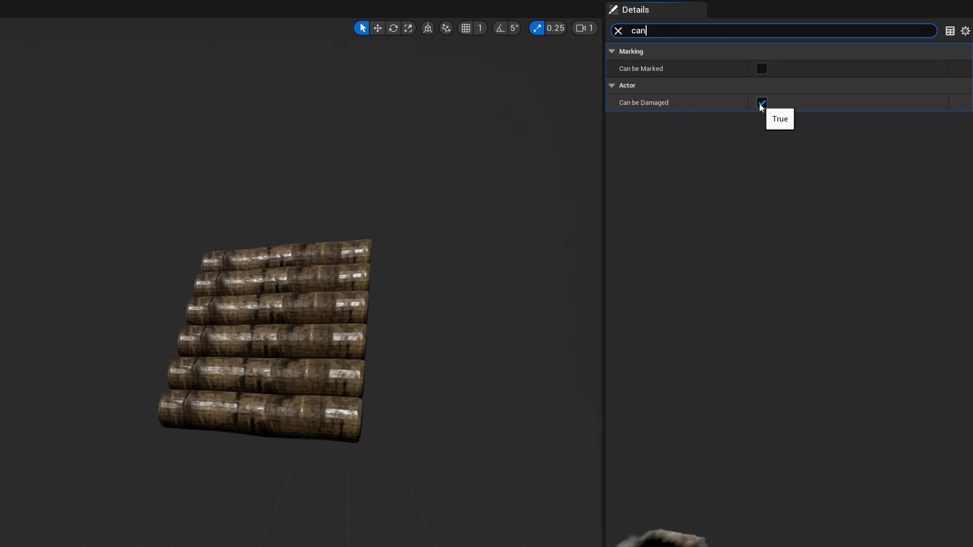
pyautogui.click(618, 30)
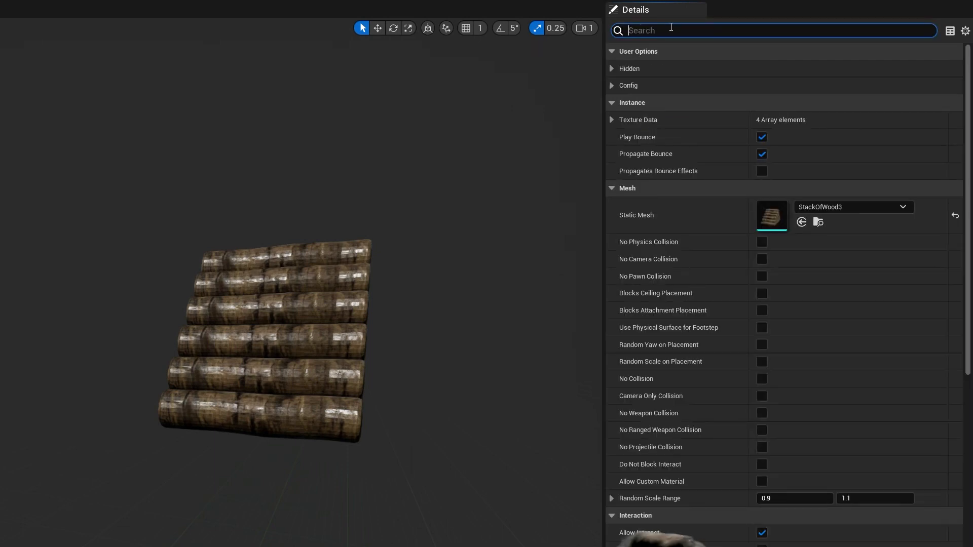
# Step: Set WoodPile2's Resource Type to Wood and its Attribute Init Keys category to PropWood
pyautogui.write('res')
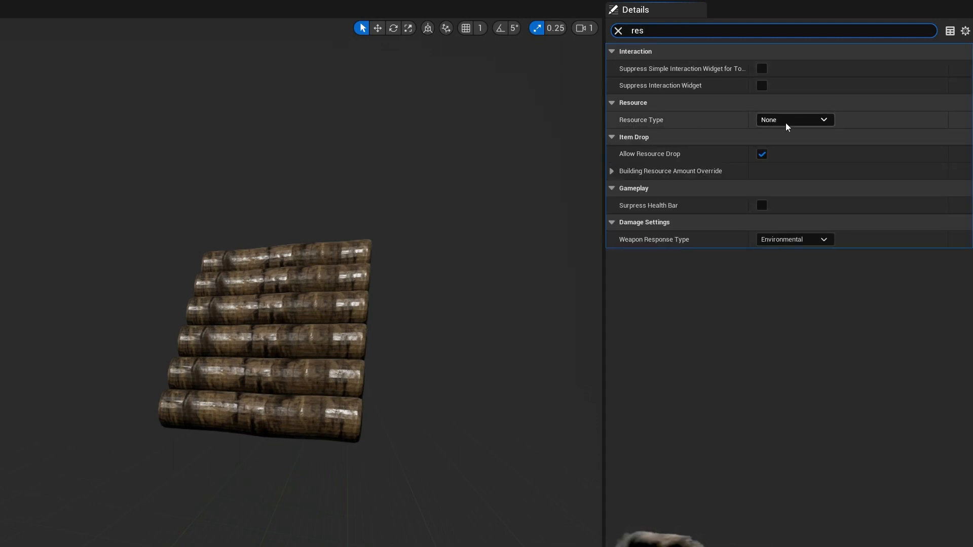
pyautogui.click(794, 120)
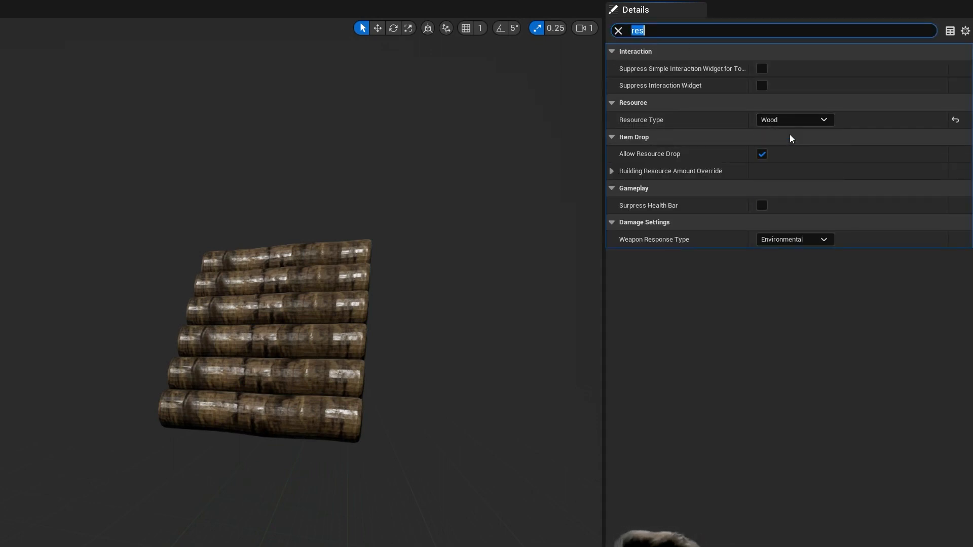
pyautogui.click(617, 30)
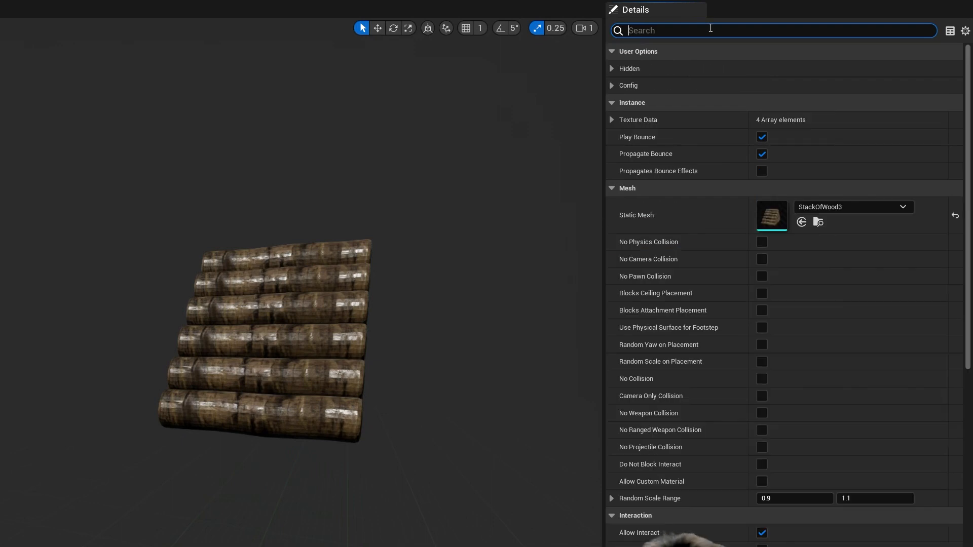
pyautogui.write('attr')
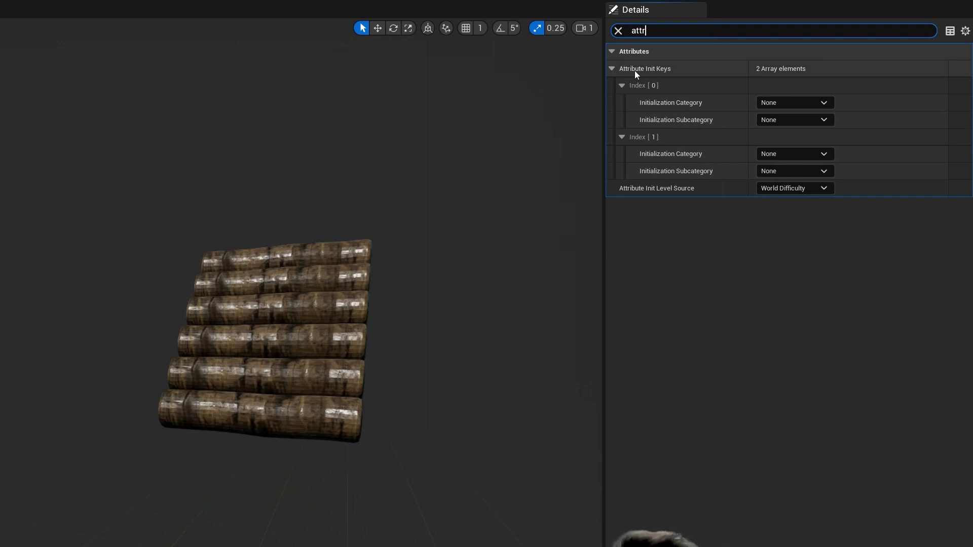
pyautogui.moveTo(724, 73)
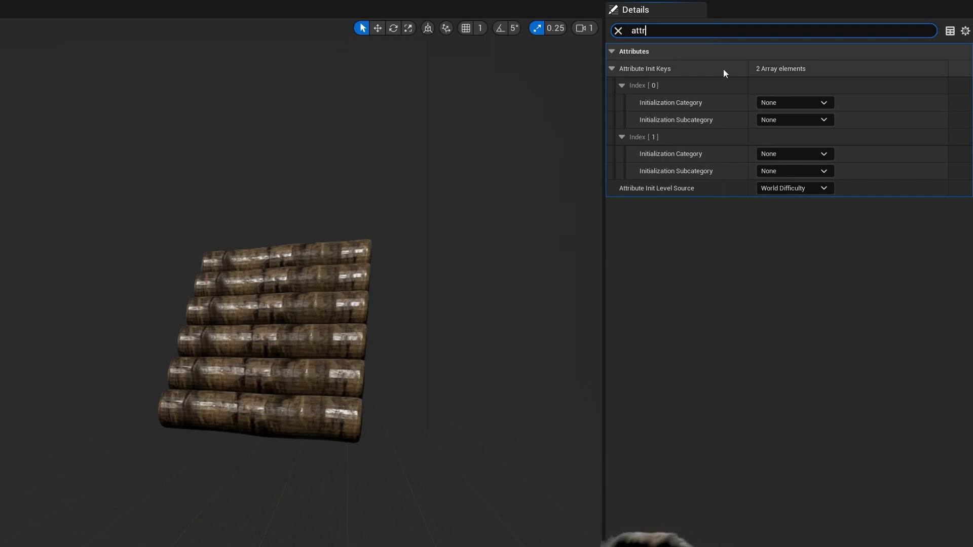
pyautogui.click(793, 103)
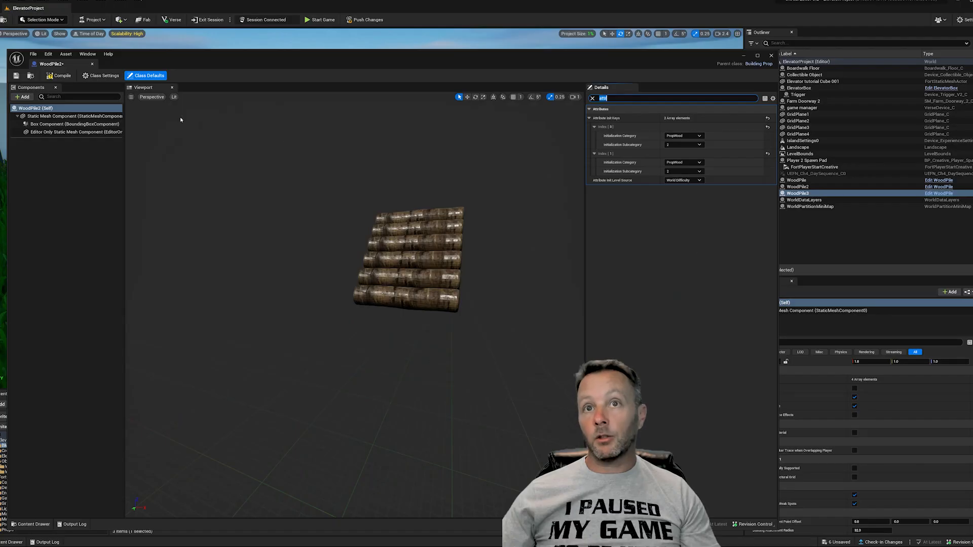
# Step: Compile the WoodPile2 blueprint and drag a log pile into the level as WoodPile4
pyautogui.click(16, 75)
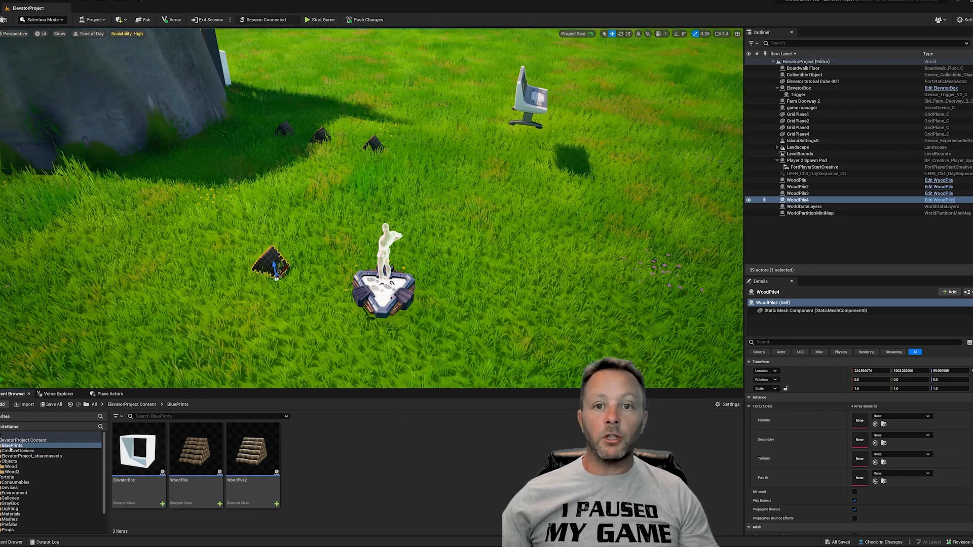
# Step: Reopen WoodPile2 and choose ResourceRates as the Building Resource Amount Override curve table and row
pyautogui.click(251, 450)
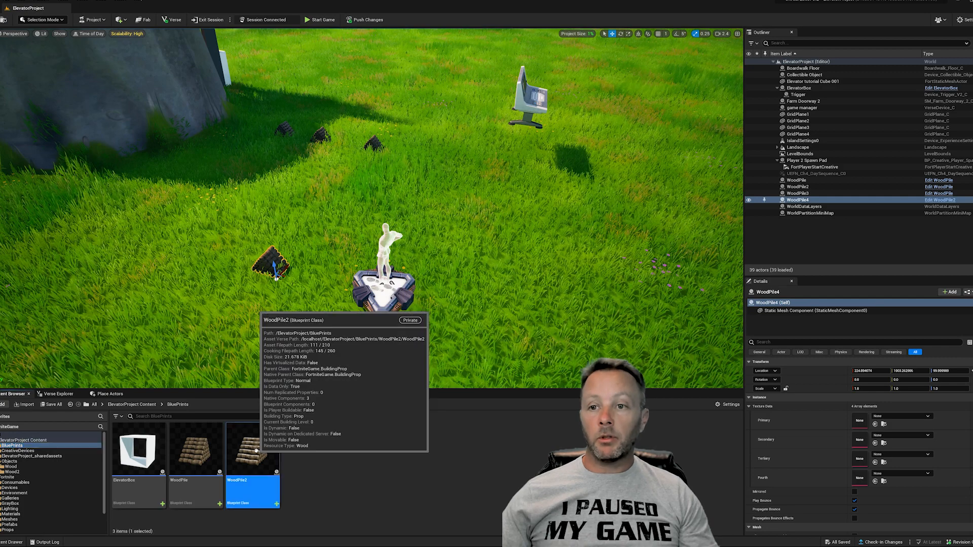
pyautogui.doubleClick(252, 448)
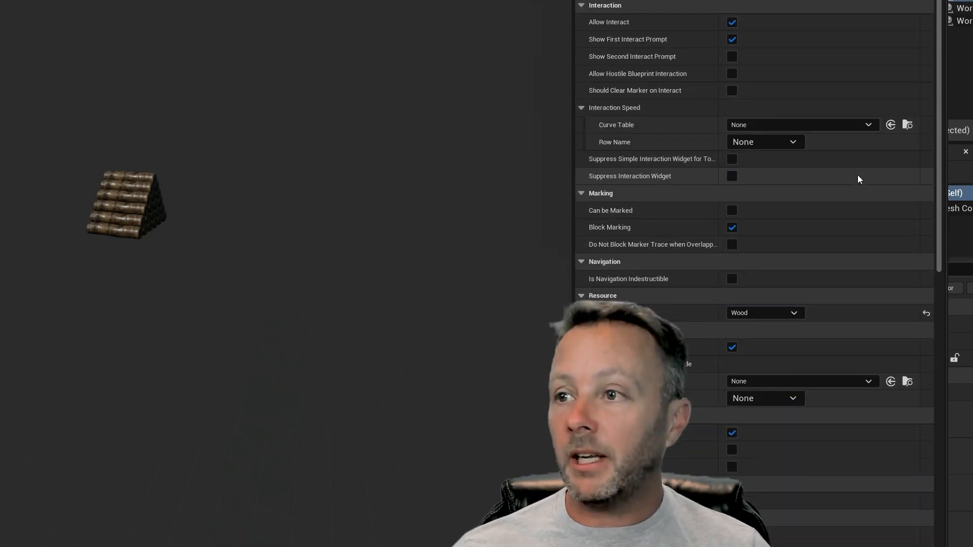
pyautogui.scroll(-3)
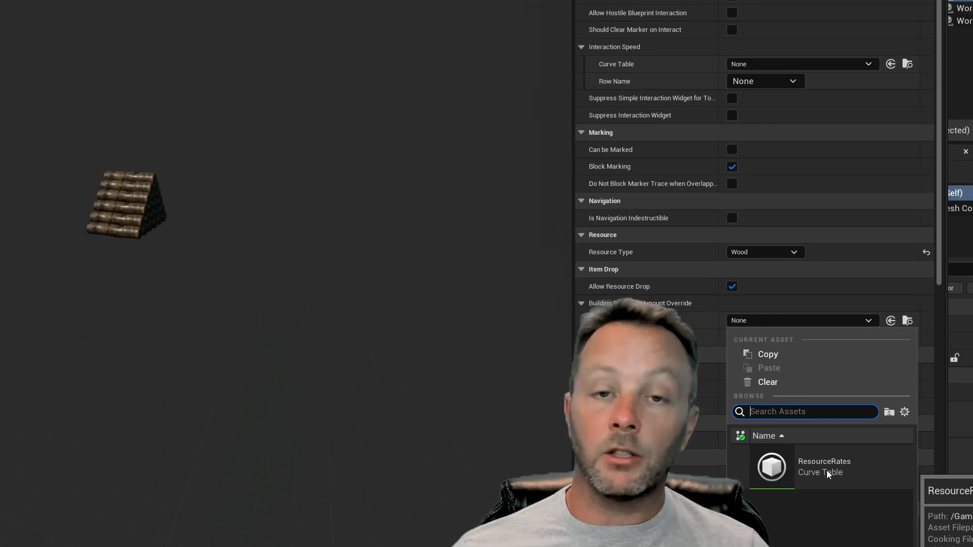
pyautogui.click(824, 466)
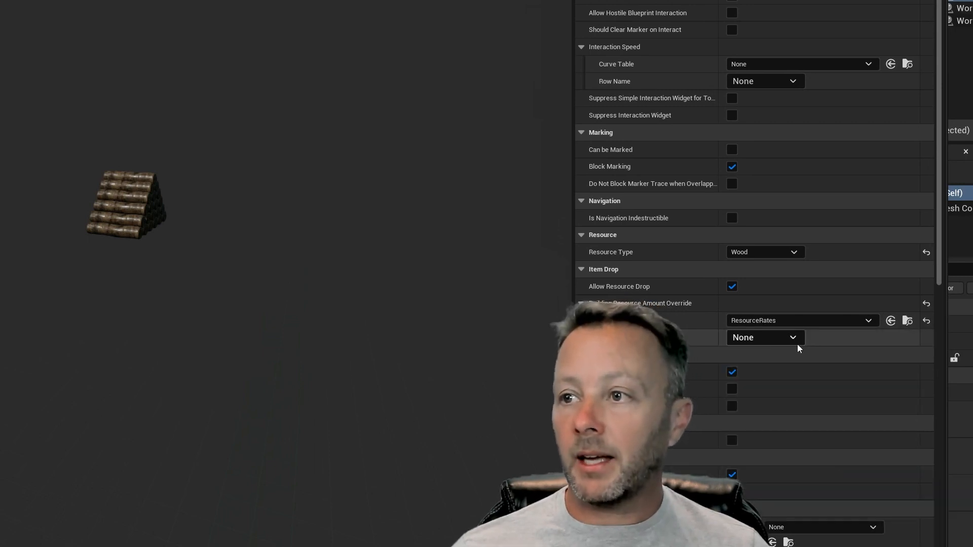
pyautogui.click(764, 337)
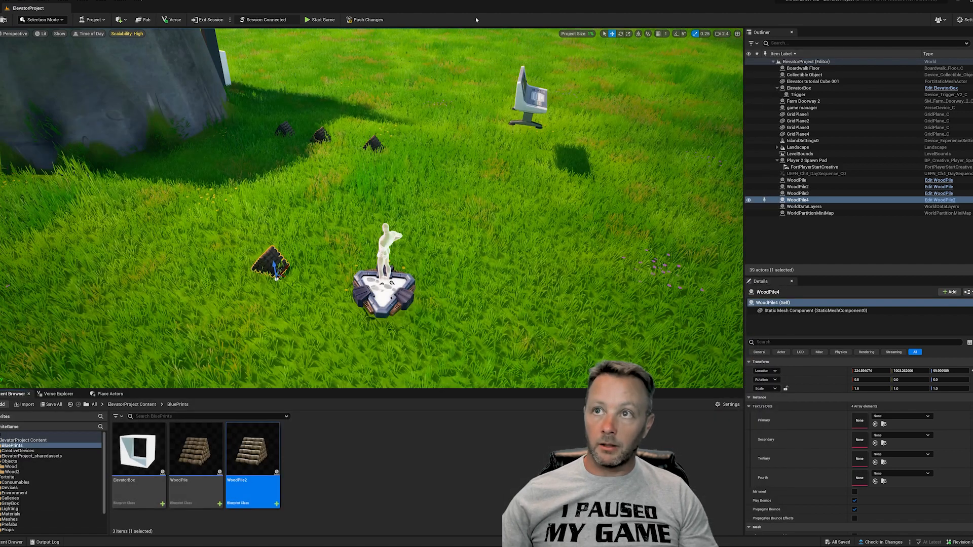
# Step: Push changes to the session and switch to the running Fortnite game with the log pile
pyautogui.click(366, 20)
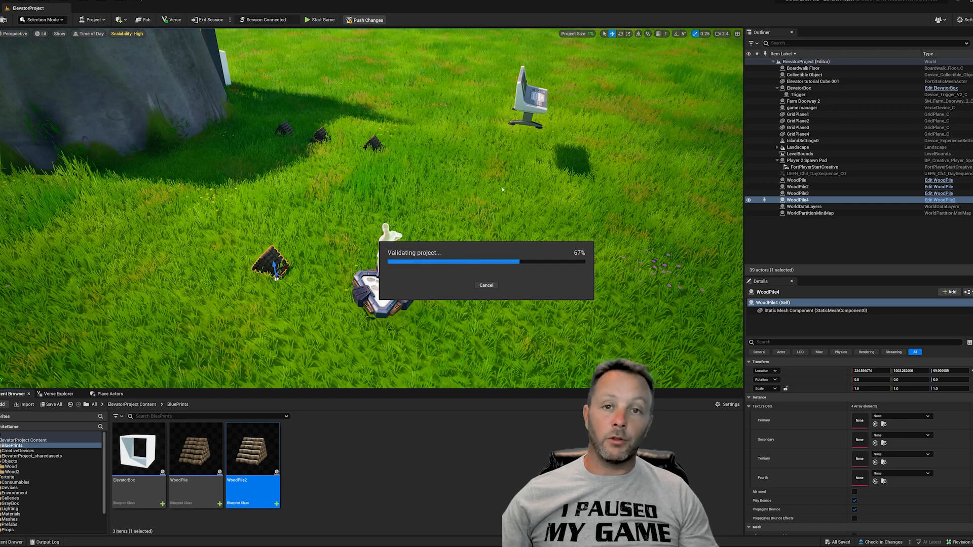
pyautogui.click(318, 19)
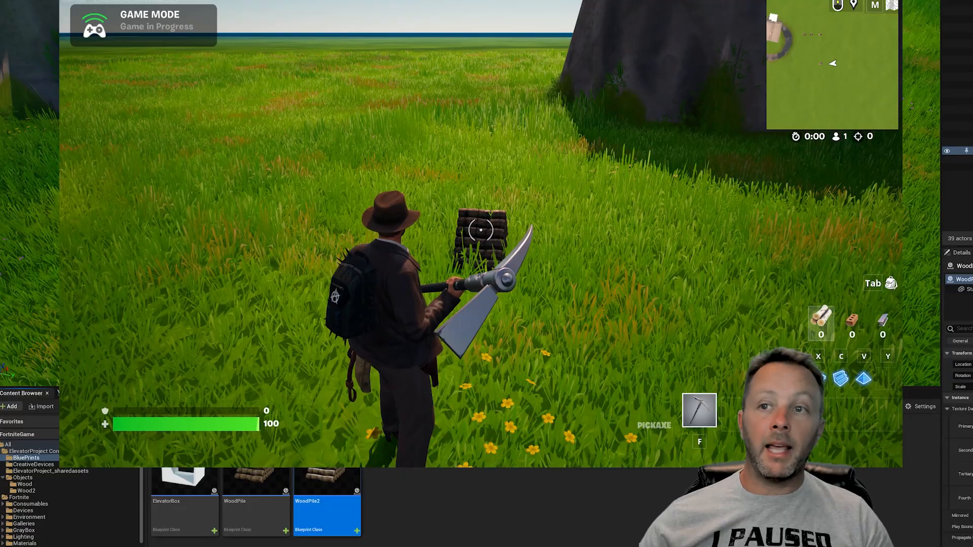